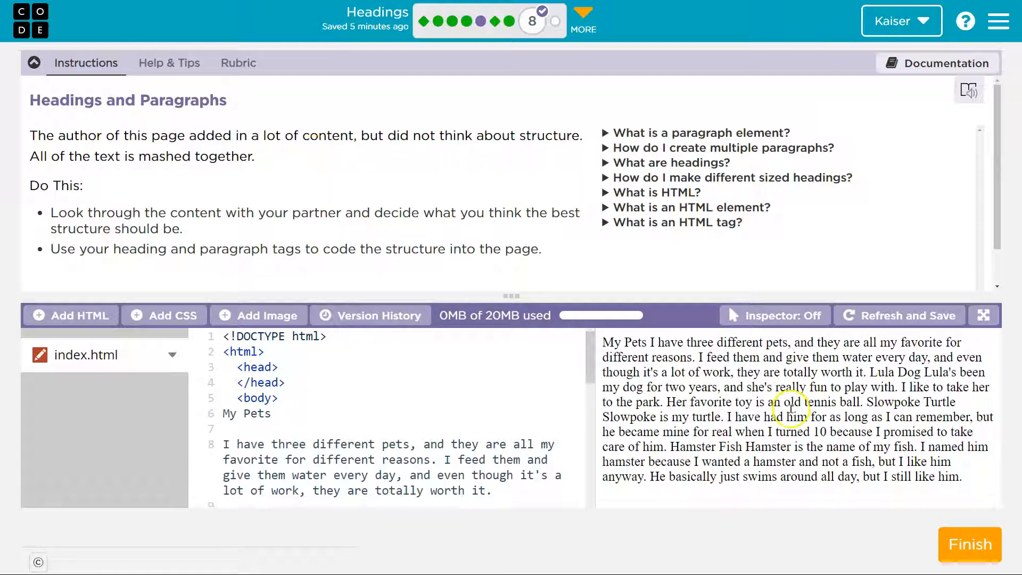
mouse_move(110, 207)
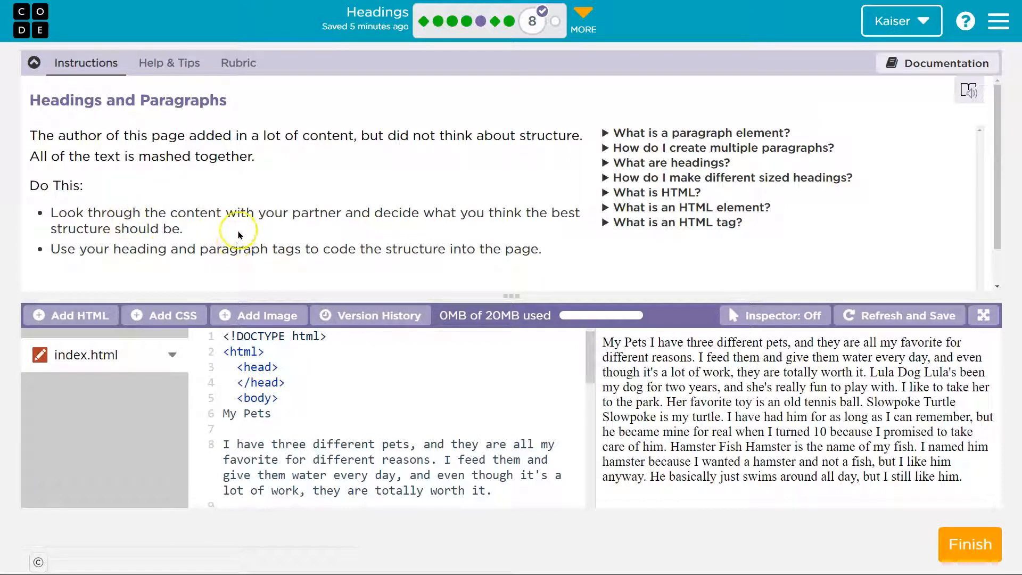
mouse_move(269, 235)
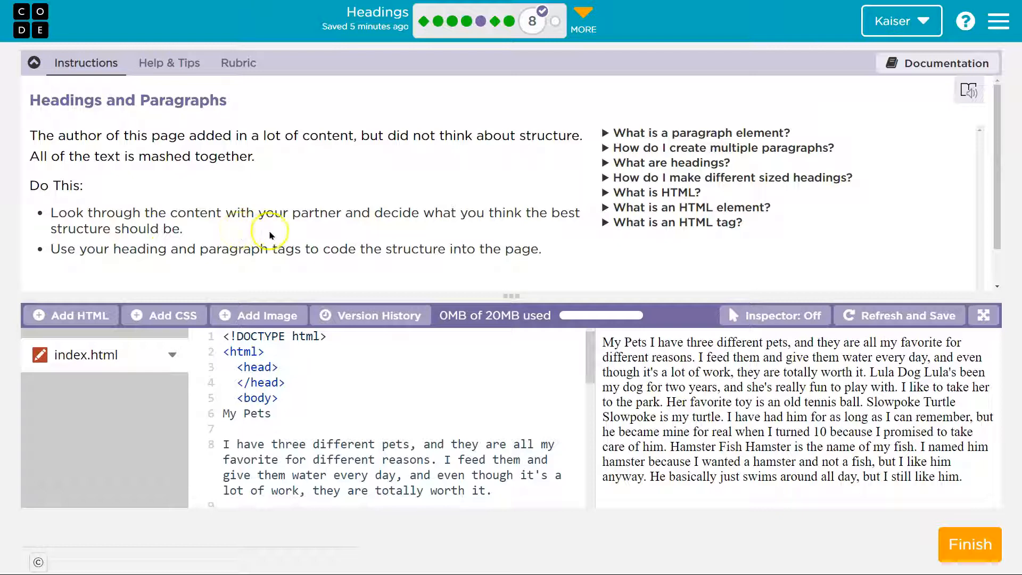
mouse_move(456, 270)
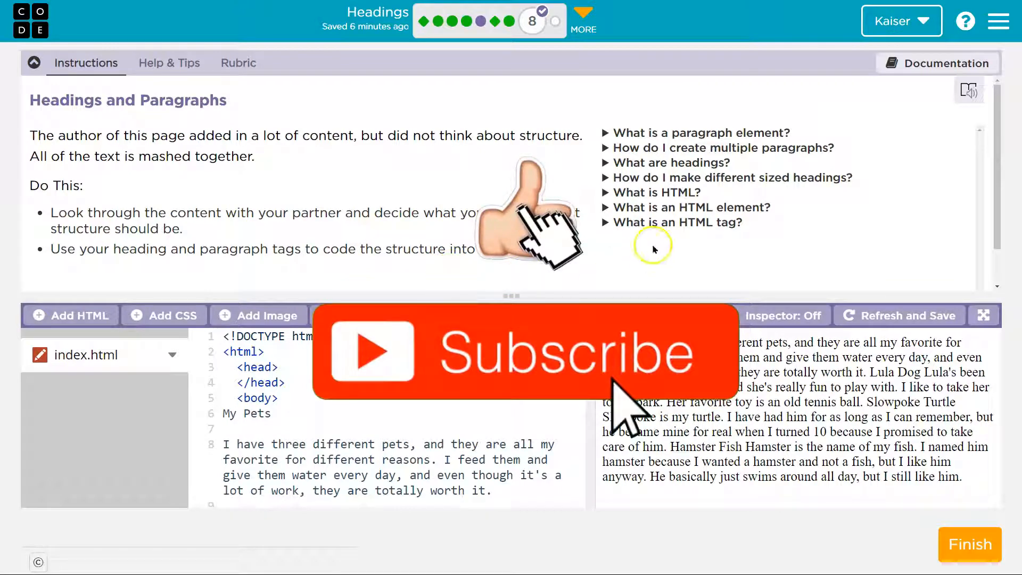
Read the instruction explanations on HTML, headings and multiple paragraphs.
left_click(656, 192)
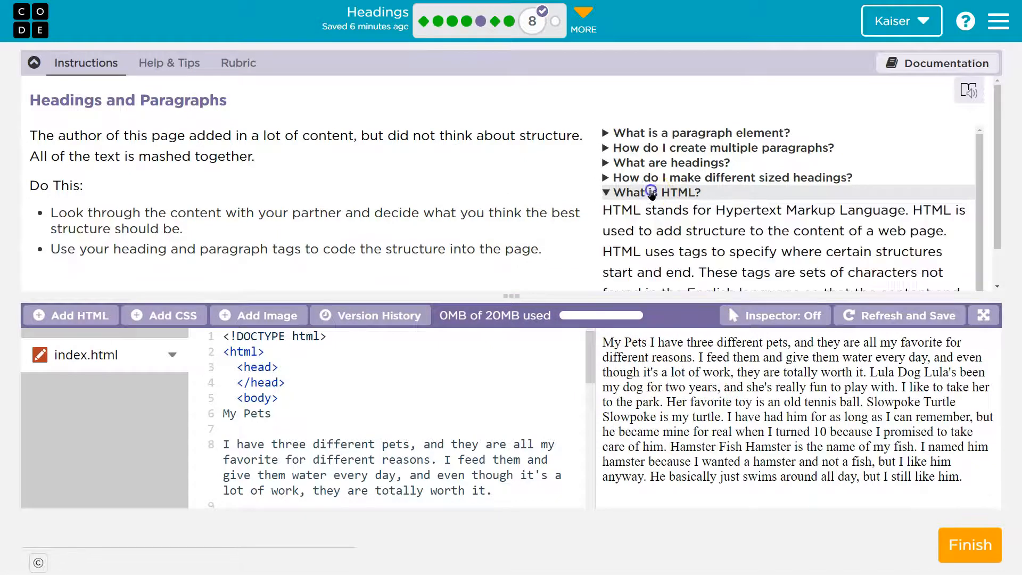
left_click(669, 162)
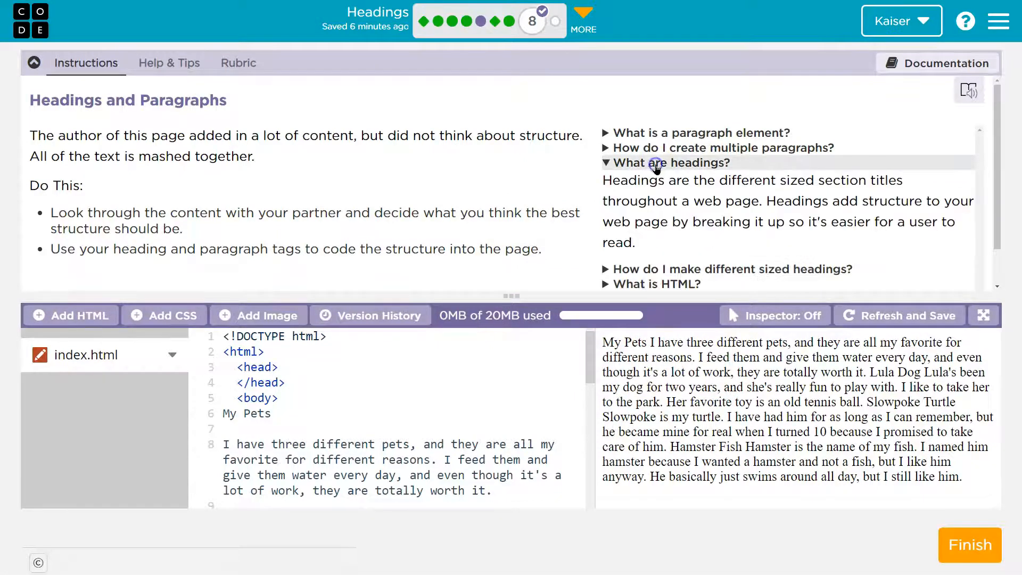
left_click(671, 162)
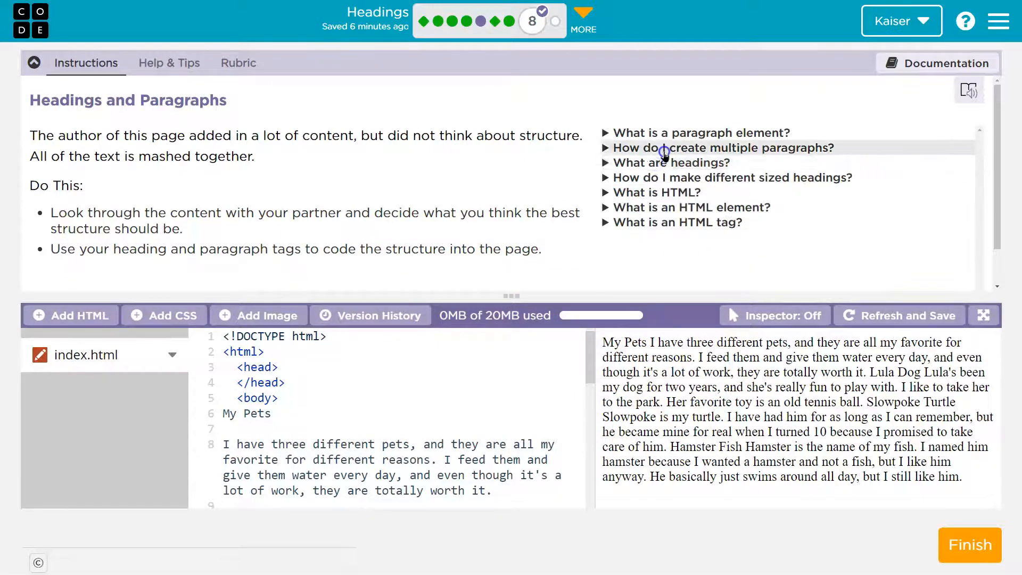
left_click(722, 148)
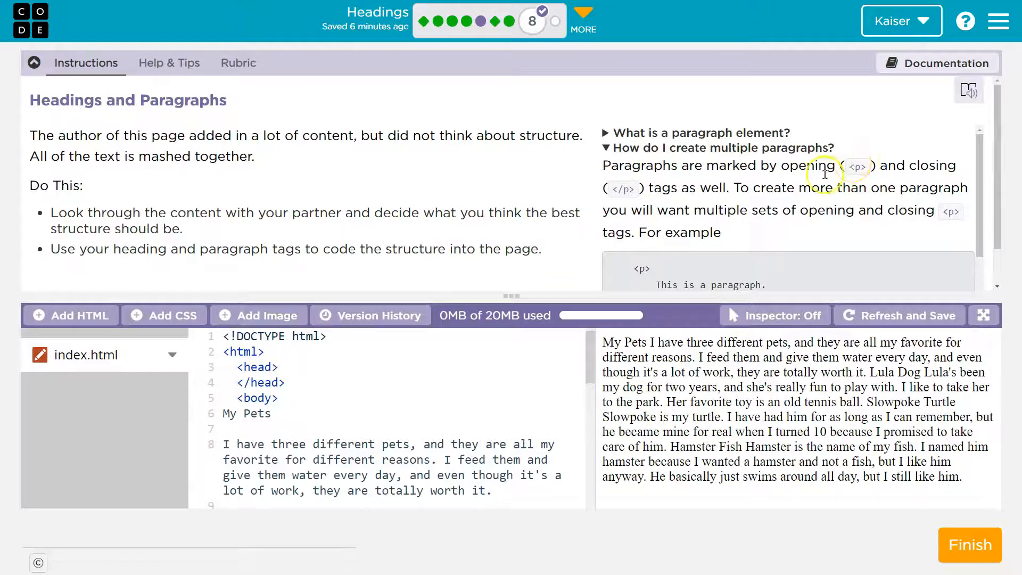
Collapse the Instructions panel so the index.html code editor fills the screen.
double_click(621, 188)
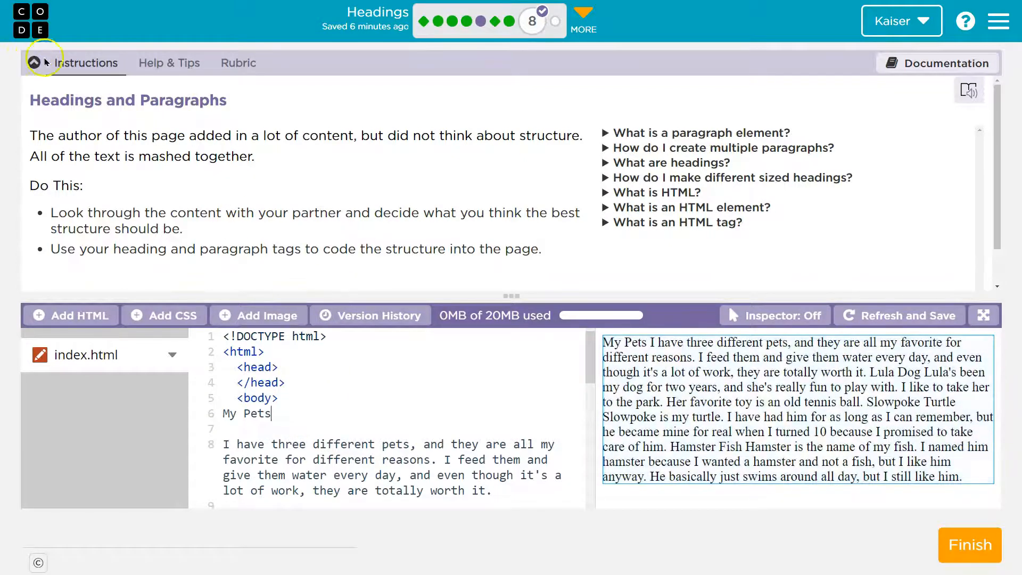
left_click(34, 63)
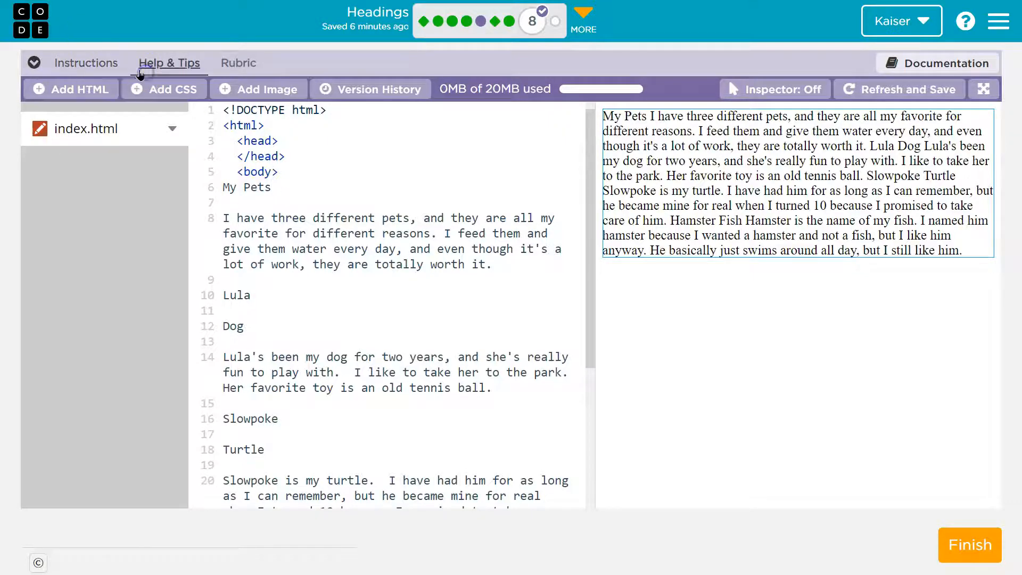
left_click(85, 63)
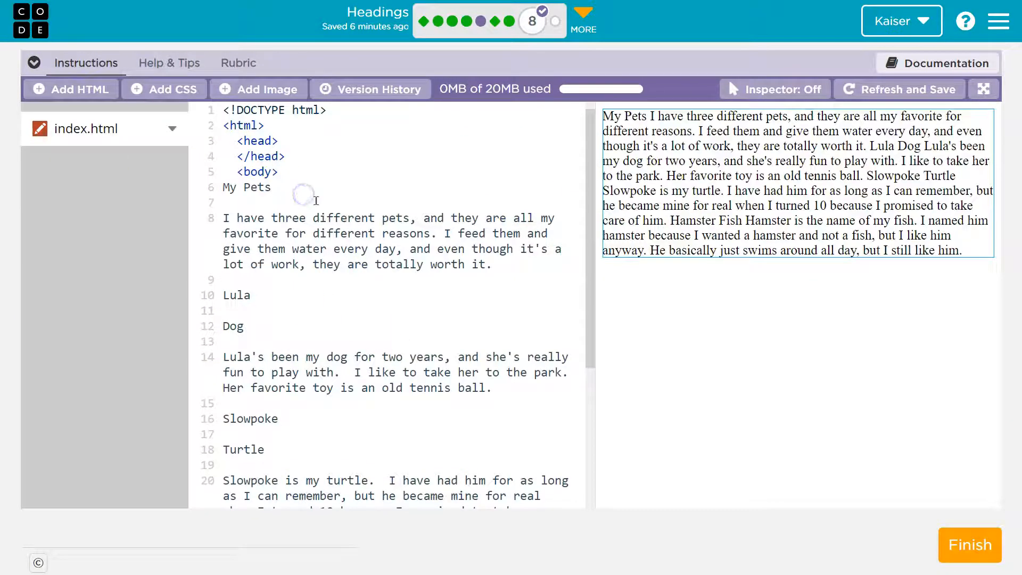
Wrap 'My Pets' in h1 tags under <body>, using the autocomplete suggestion.
type("<h")
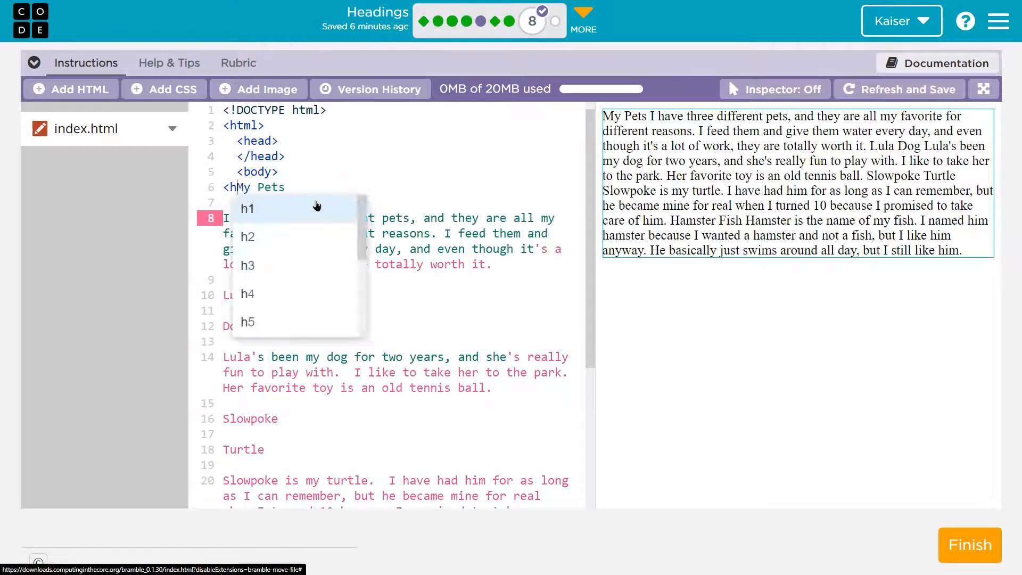
left_click(248, 208)
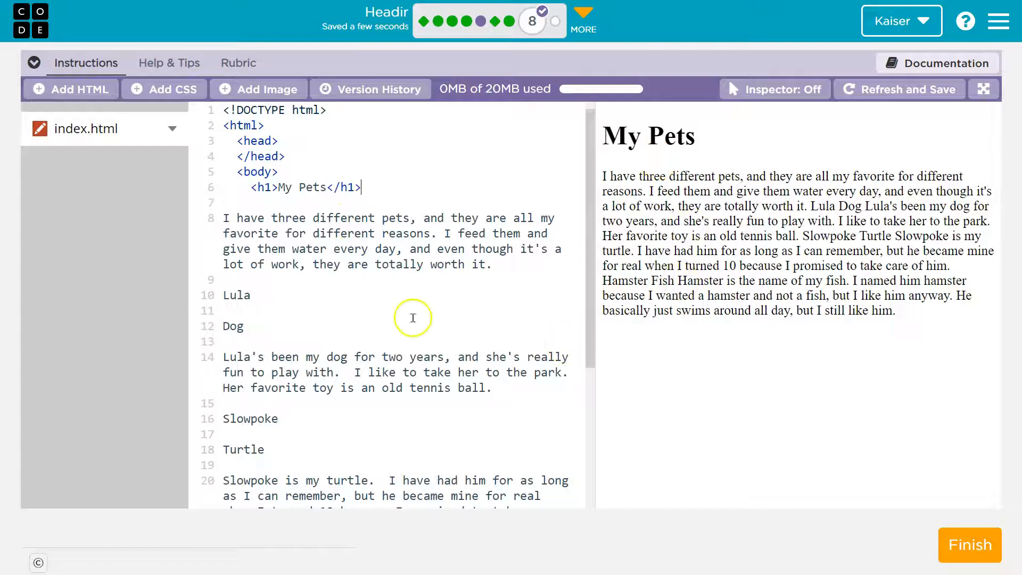
scroll("down", 3)
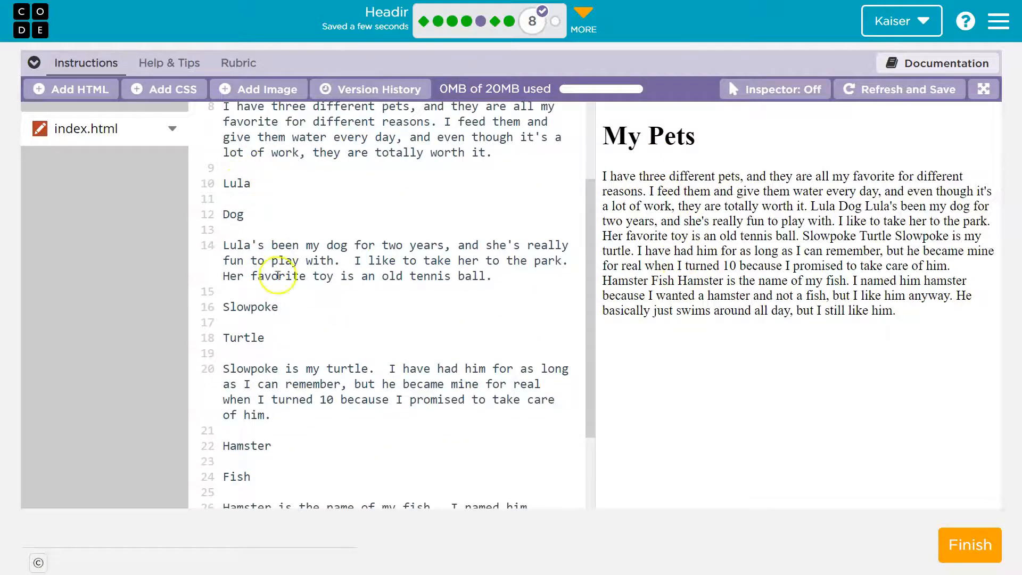
scroll("down", 3)
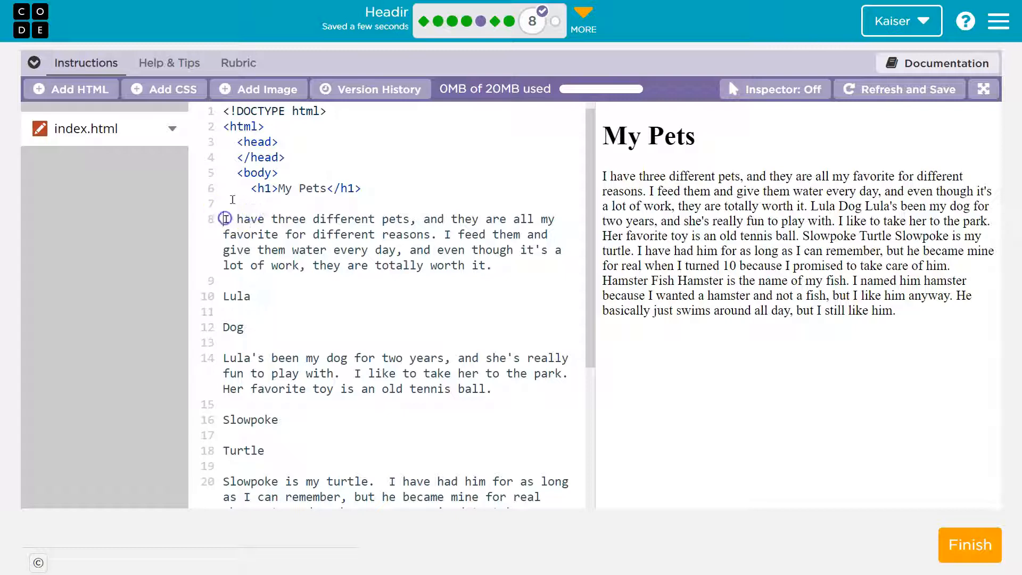
Enclose the sentence about having three different pets in <p> and </p> tags.
type("<p>")
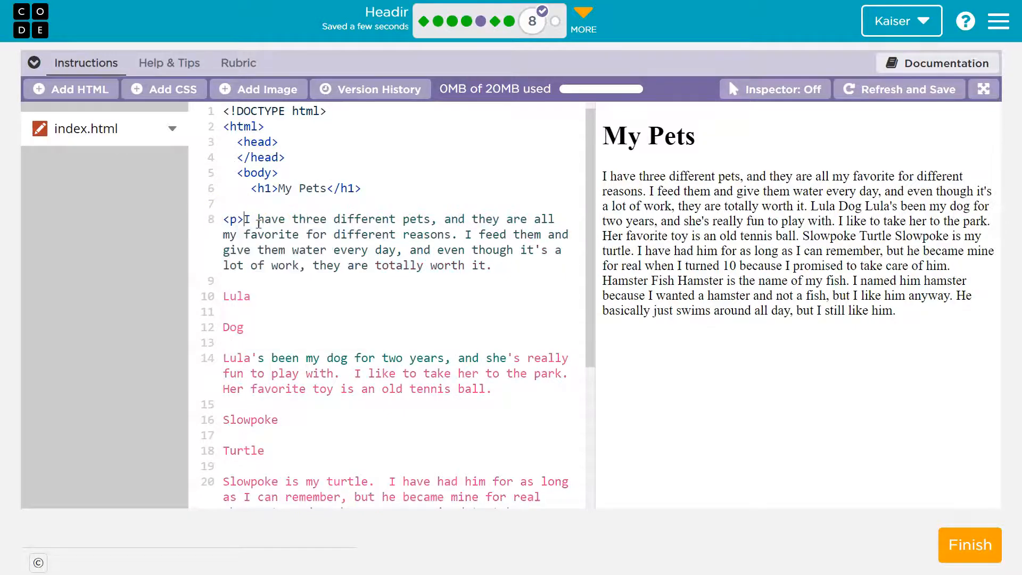
left_click(493, 272)
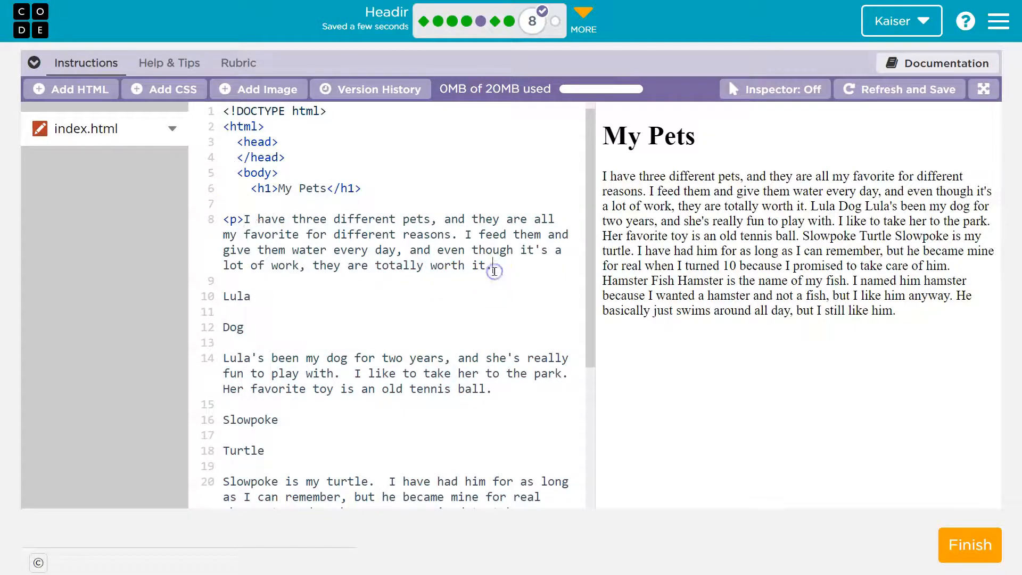
type("</p>")
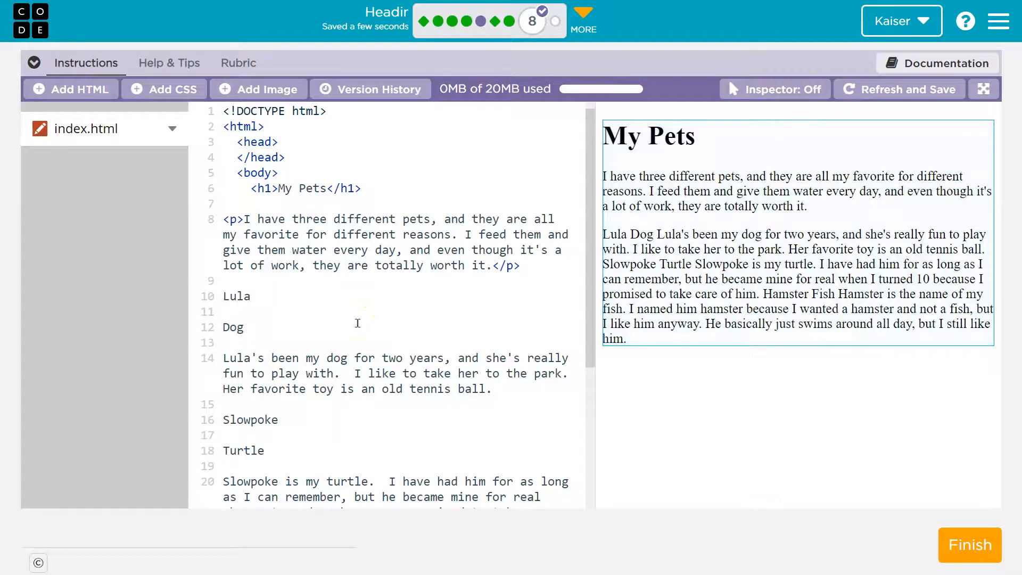
Tag 'Lula' with <h2></h2> and 'Dog' with <h3></h3>.
type("<h2>")
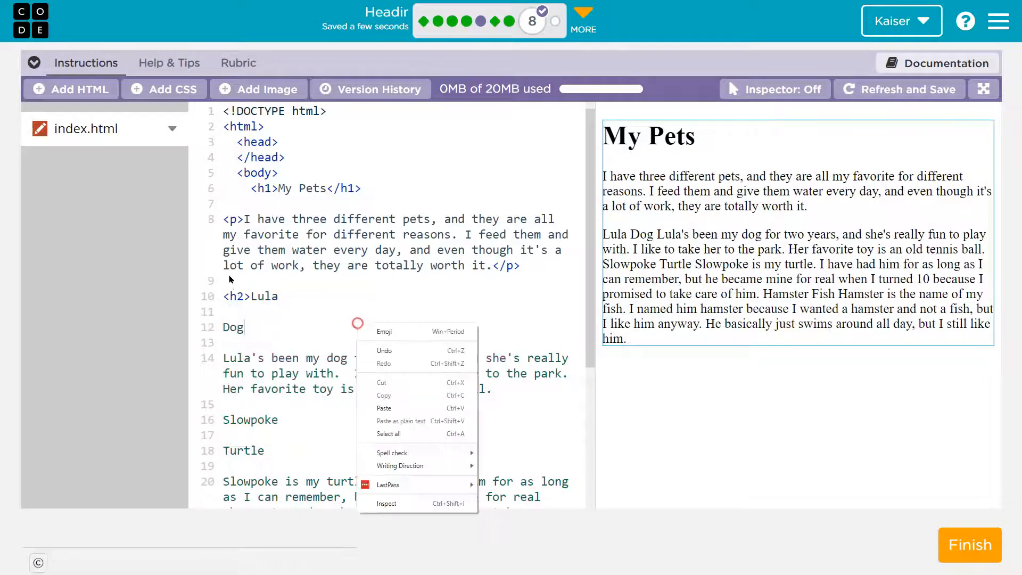
type("<")
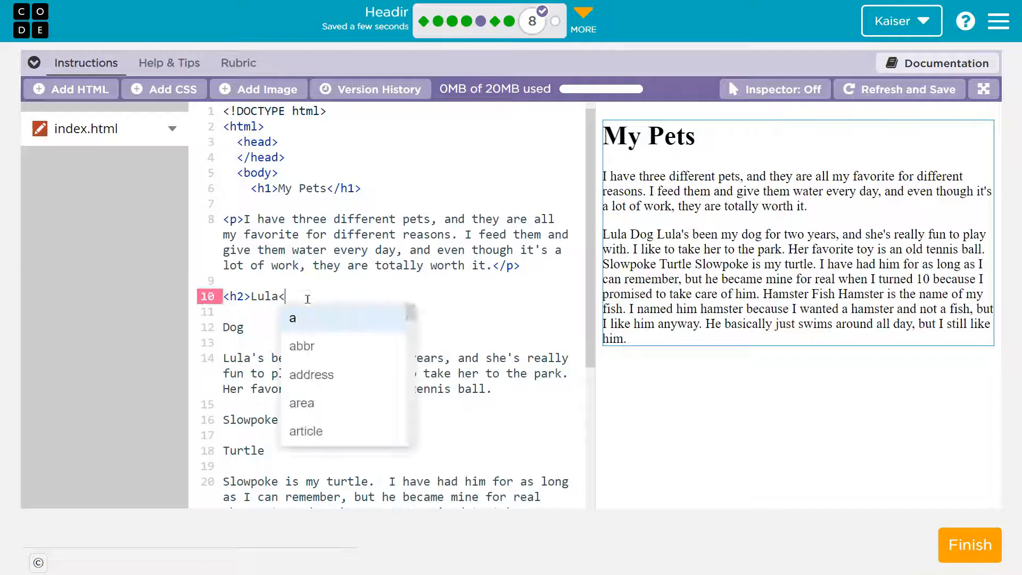
type("/h2>")
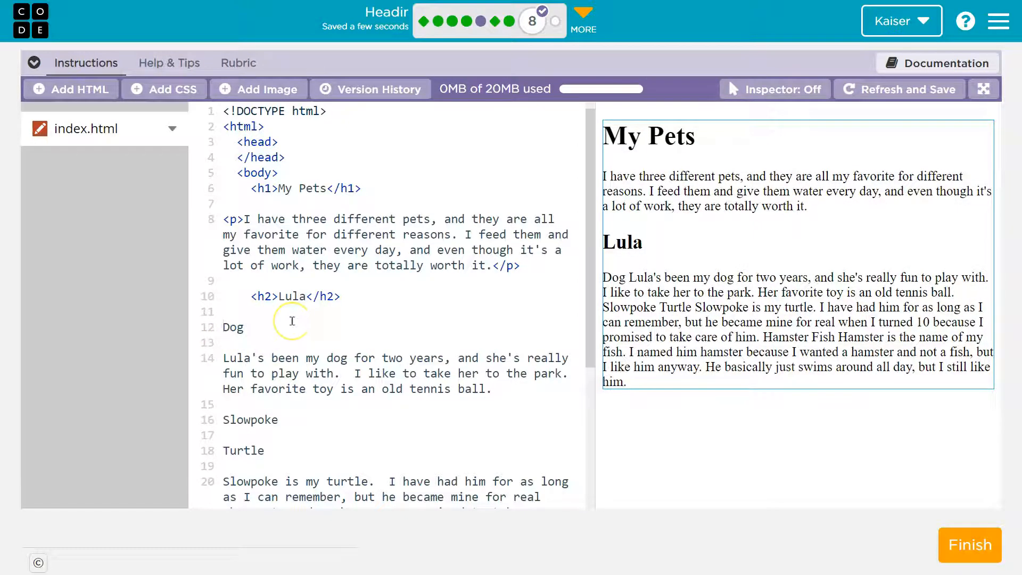
type("<h3")
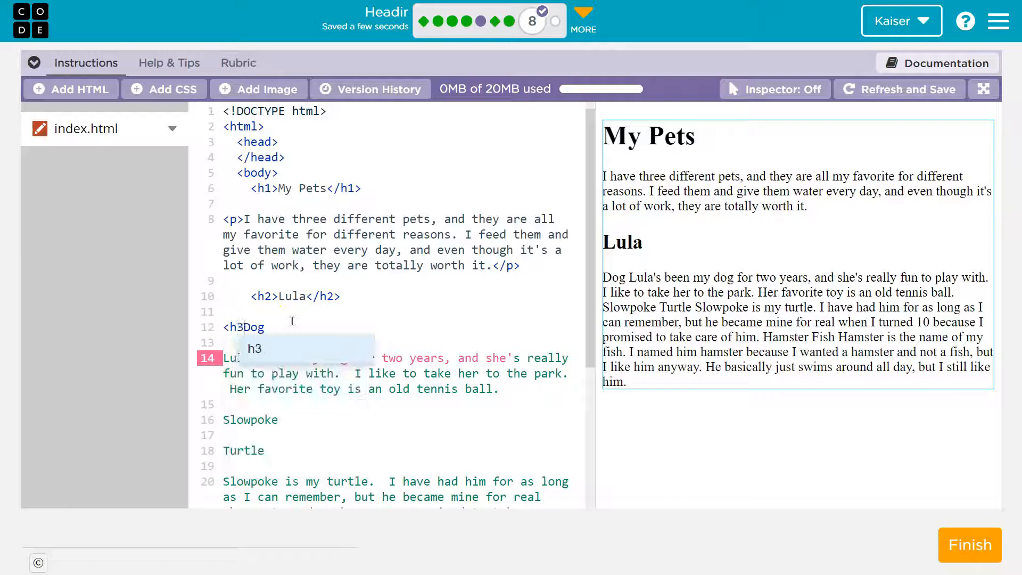
type("</h3>")
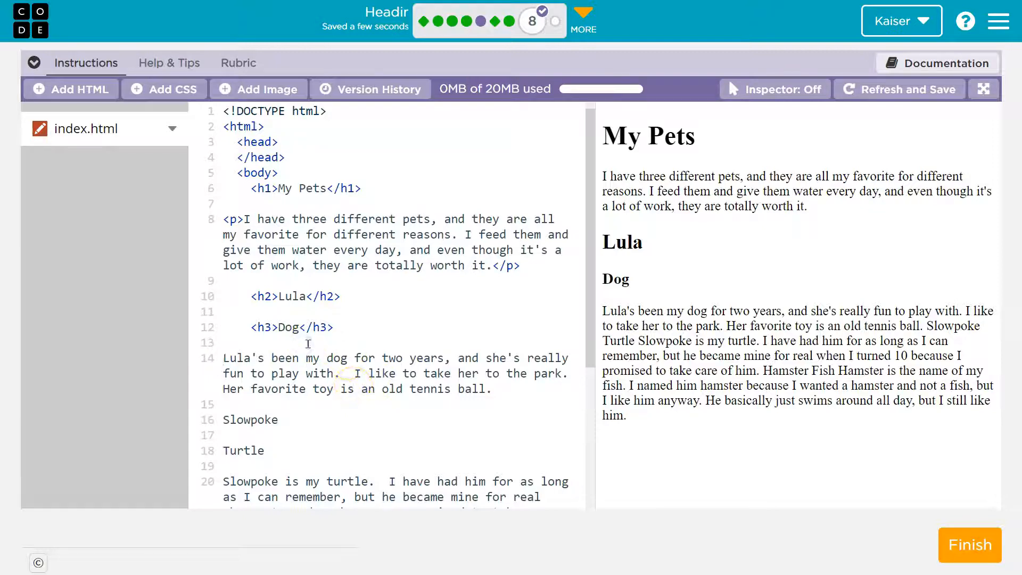
Wrap Lula's description ending 'old tennis ball.' in <p> and </p> tags.
type("<p>")
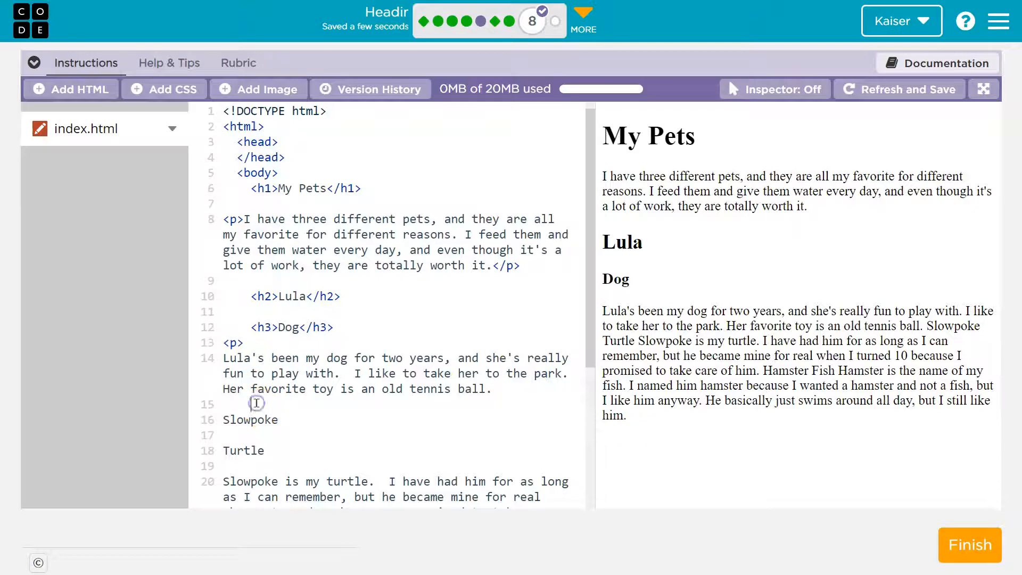
type("</p>")
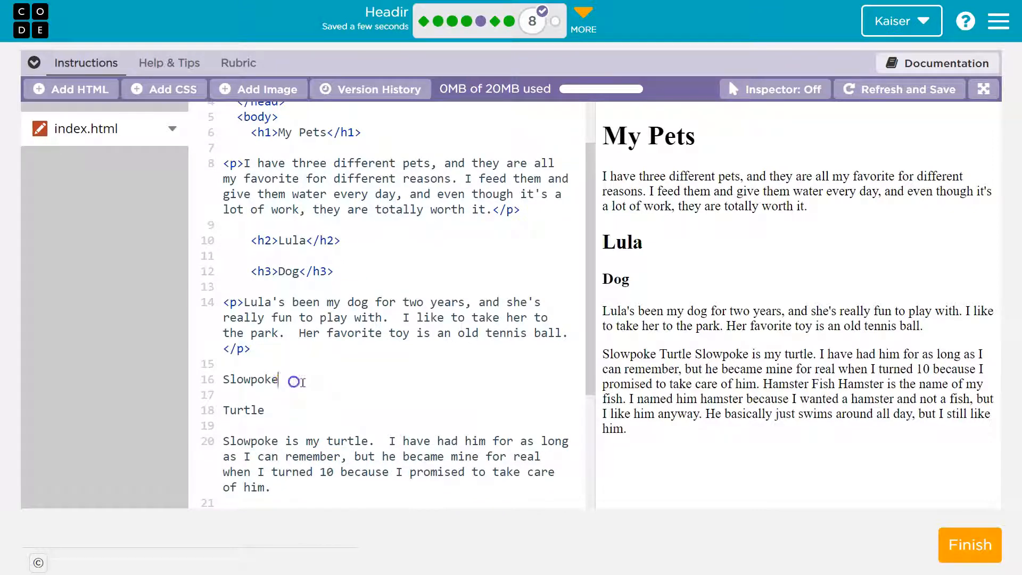
Tag 'Slowpoke' as h2, 'Turtle' as h3, and the turtle description as a paragraph.
type("<h2>")
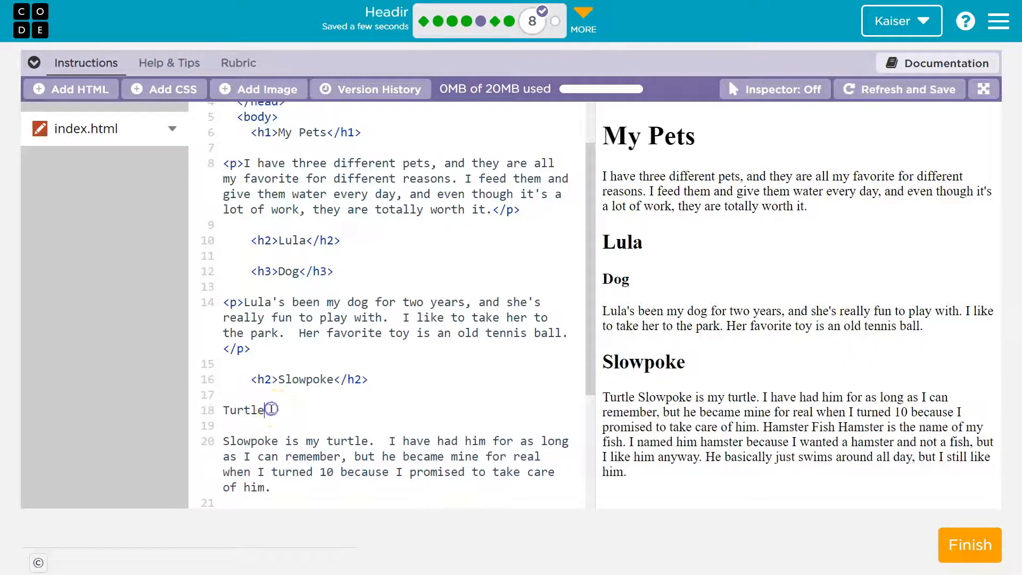
type("<h3>")
left_click(397, 464)
type("<p>")
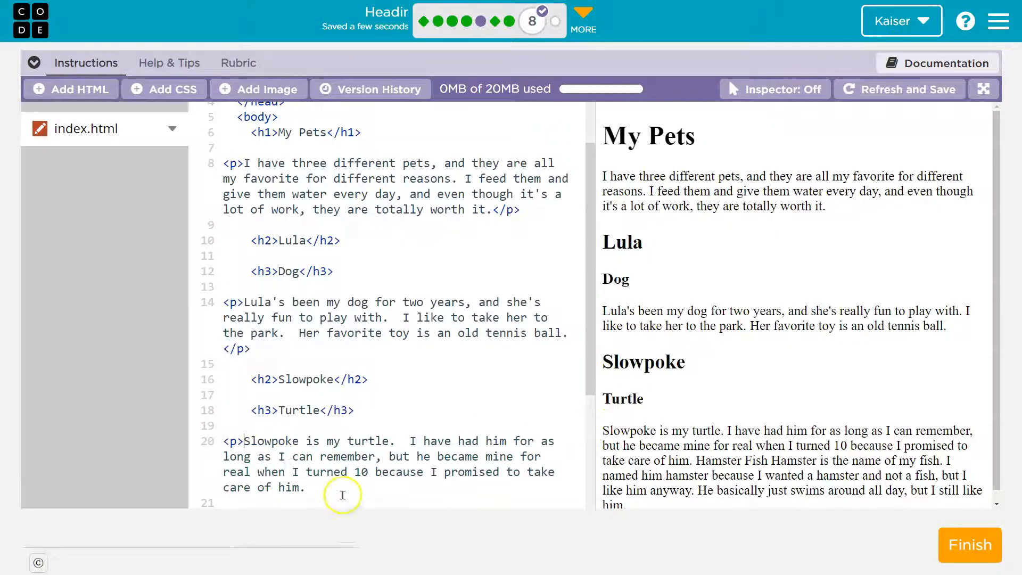
type("</p>")
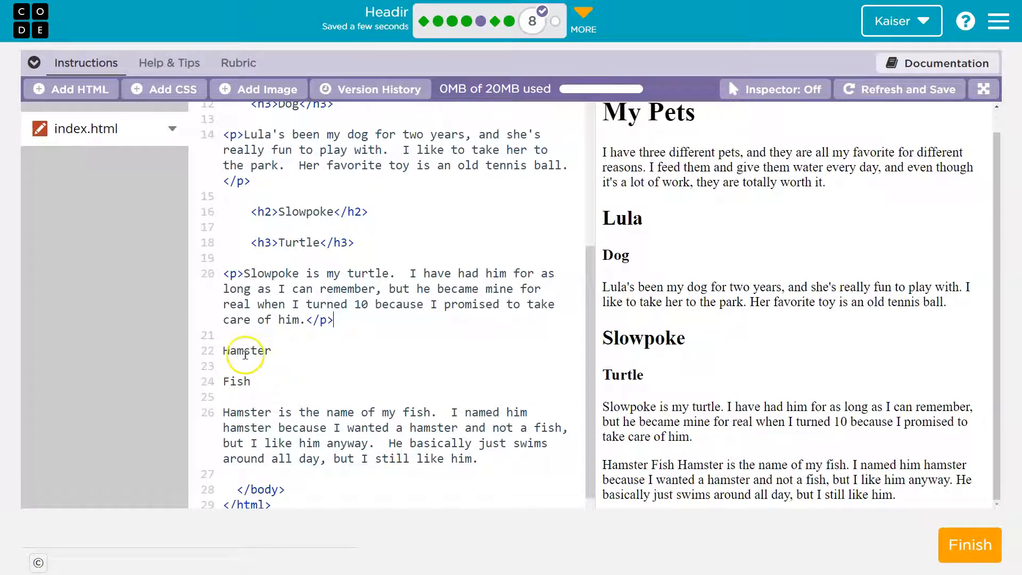
Tag 'Hamster' as h2, 'Fish' as h3, and the fish description as a paragraph.
left_click(250, 351)
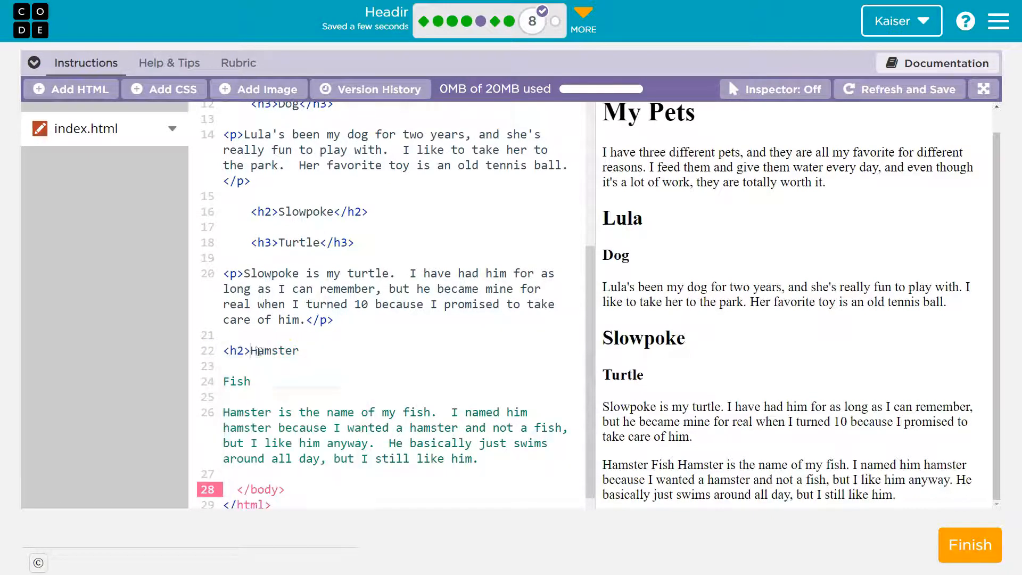
type("</h2>")
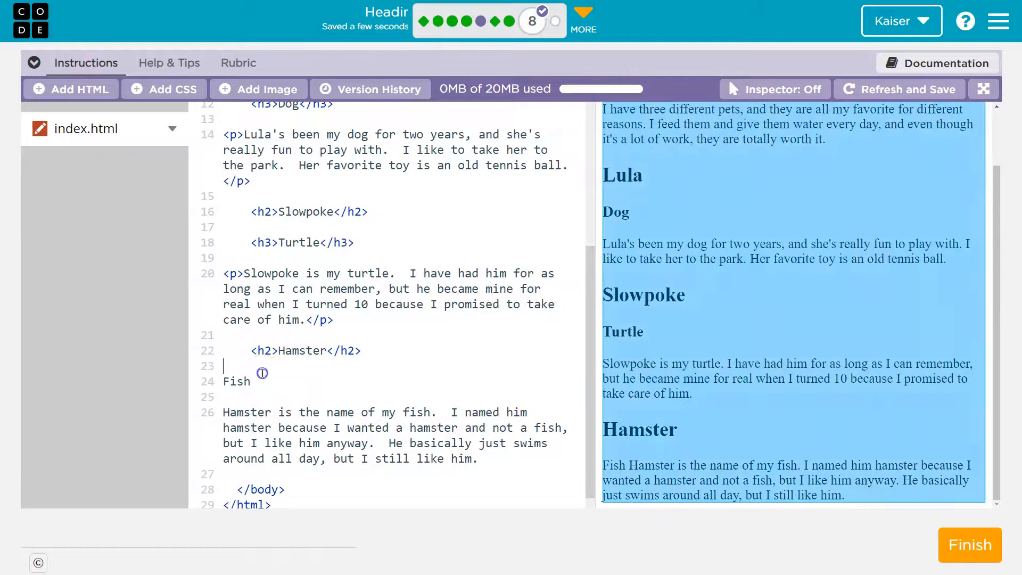
type("<h3>")
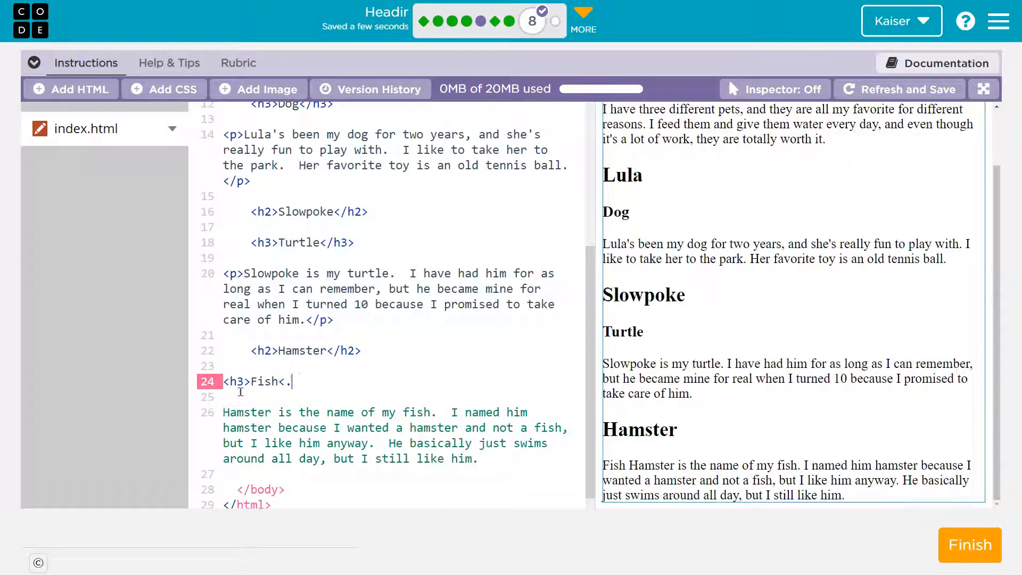
type("/h3>")
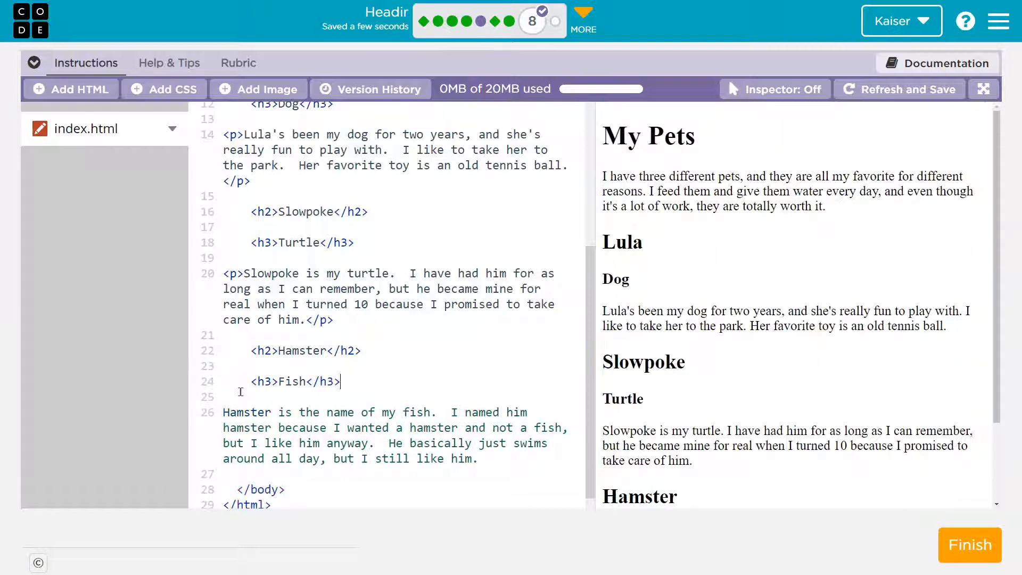
double_click(299, 211)
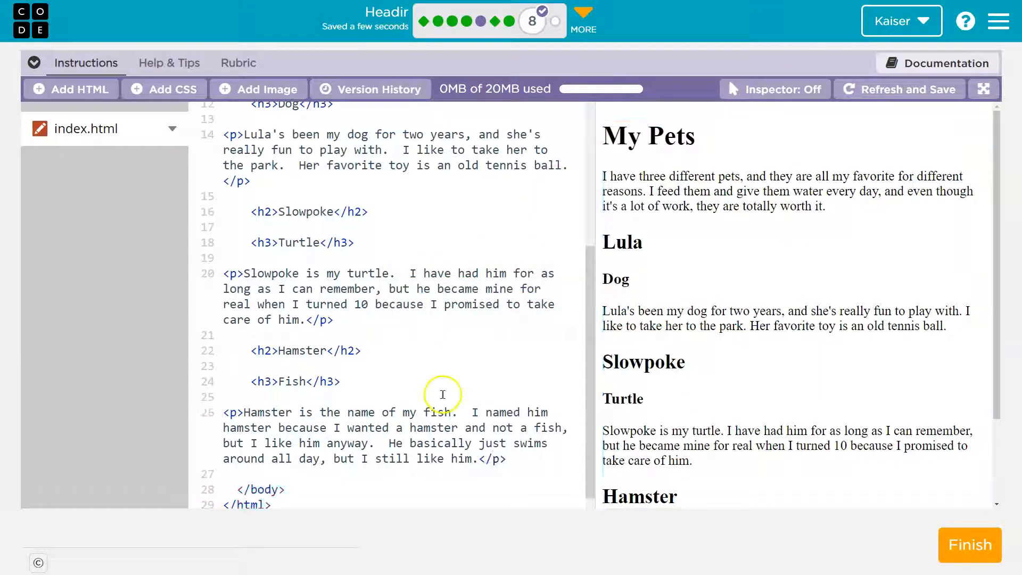
scroll("down", 3)
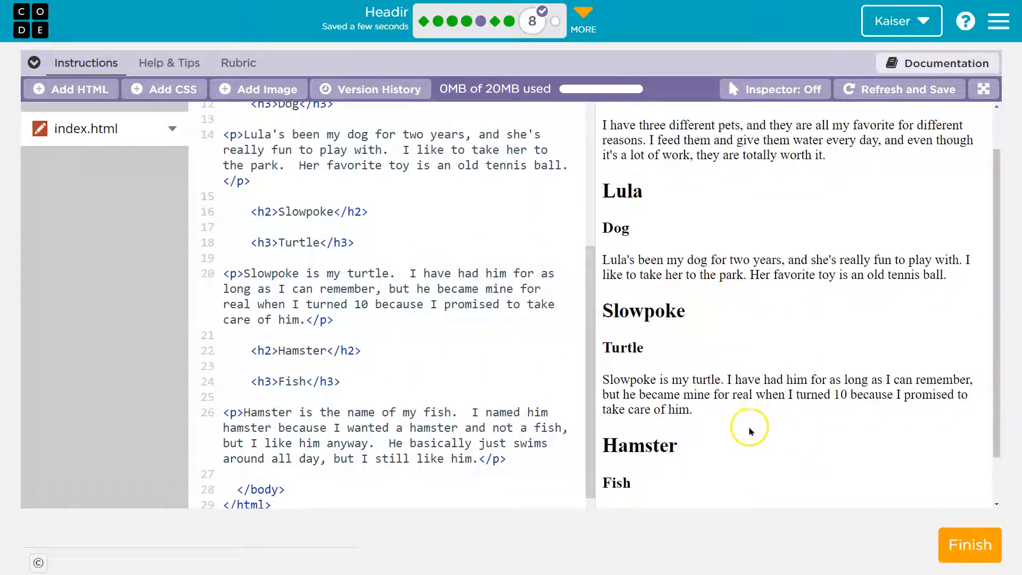